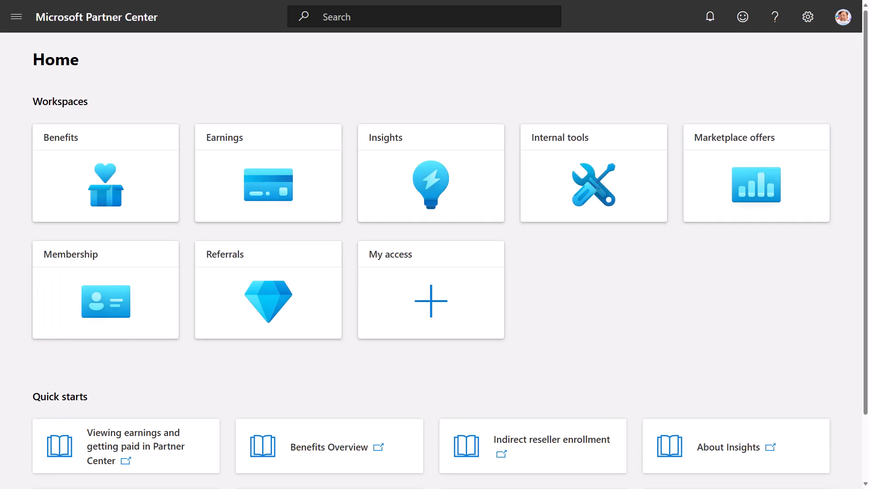
mouse_move(401, 100)
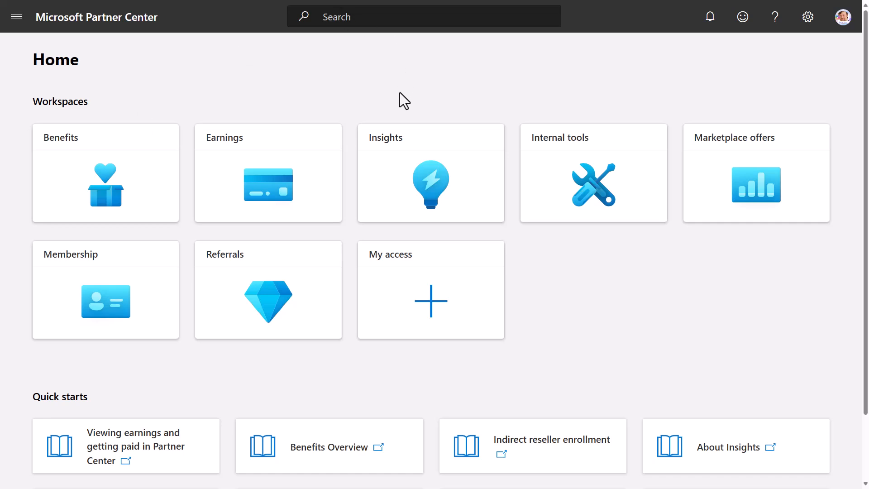
mouse_move(379, 137)
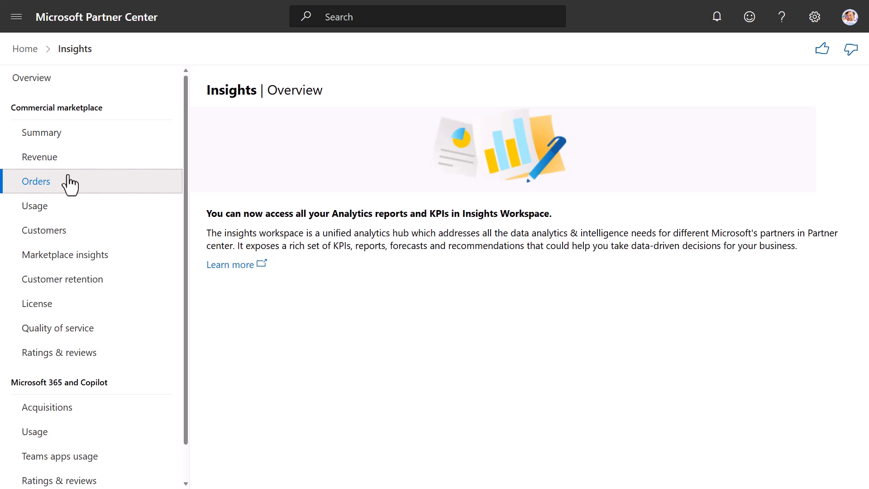
Go to the commercial marketplace Orders report and reveal its download options.
left_click(36, 181)
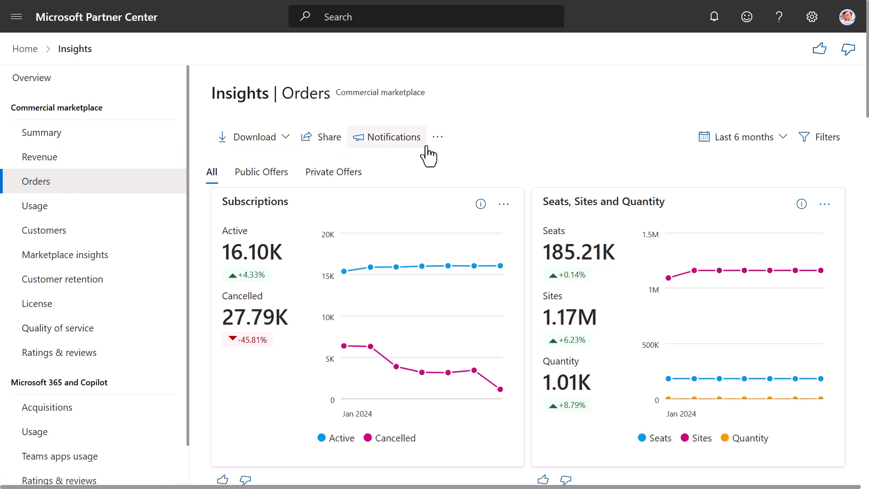
mouse_move(531, 157)
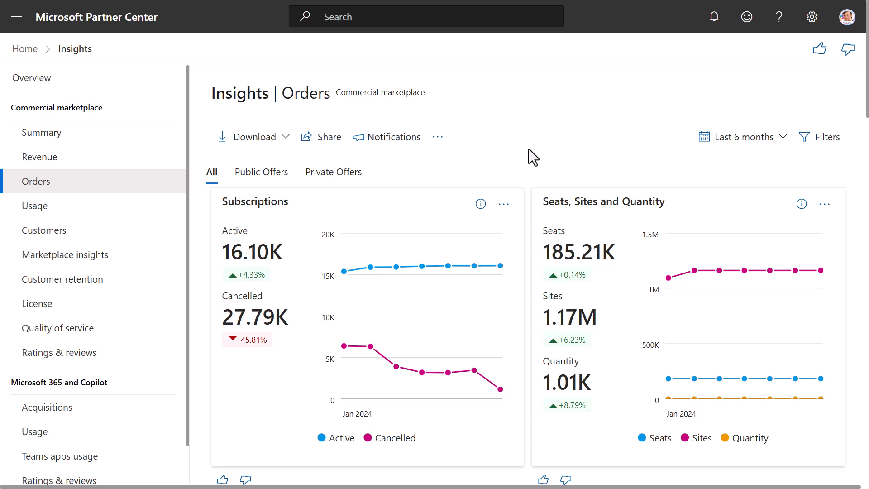
left_click(254, 136)
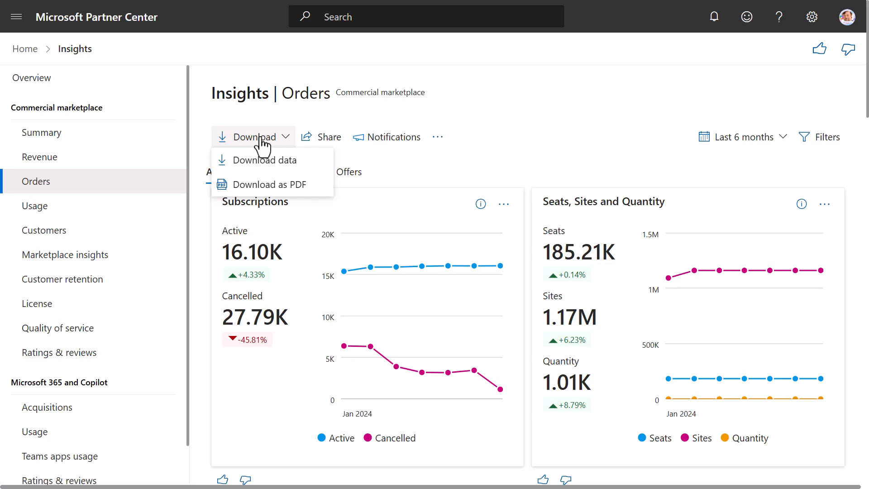
Bring up the Share form for the Orders report with its chart preview.
left_click(327, 137)
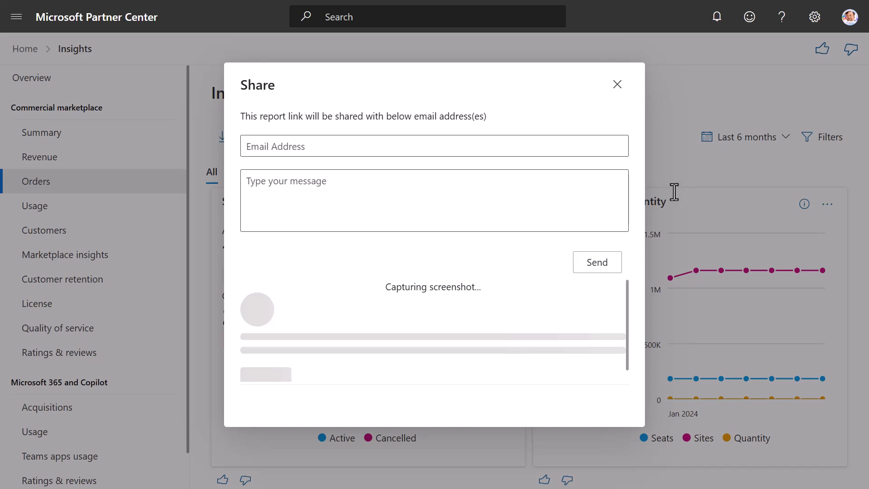
mouse_move(672, 190)
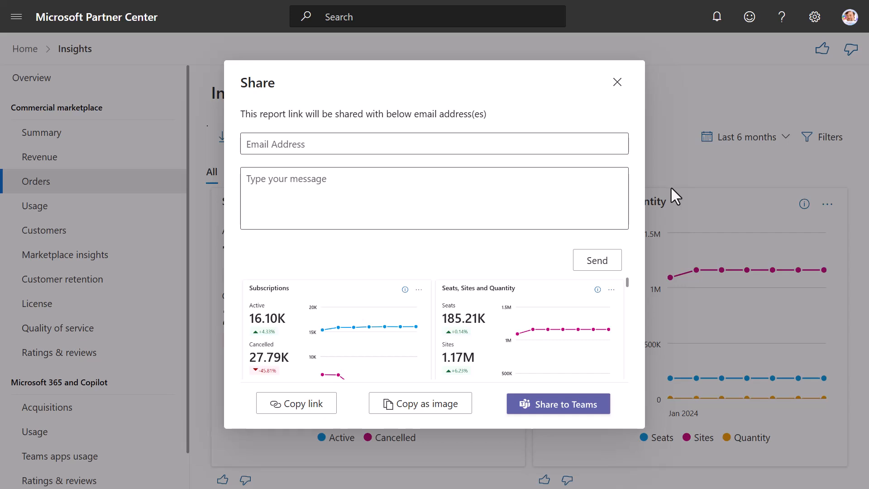
Dismiss the Share form and the data refresh details pane, returning to the Orders dashboard.
left_click(393, 136)
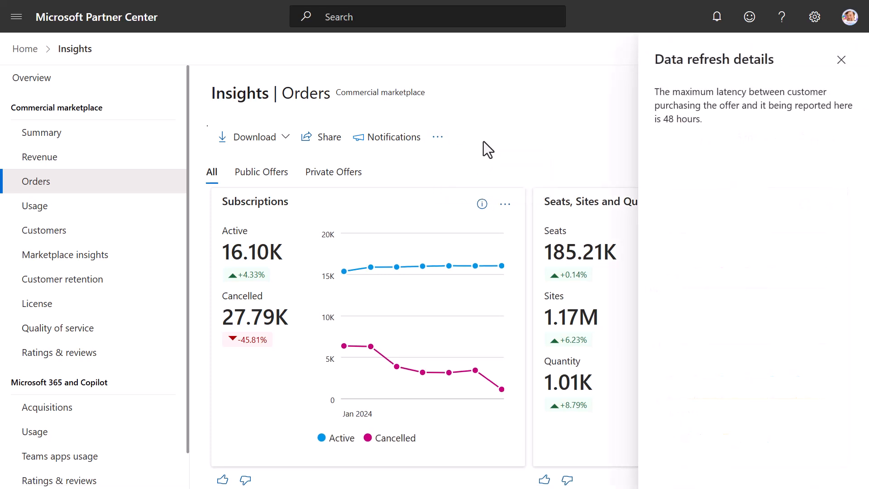
mouse_move(483, 152)
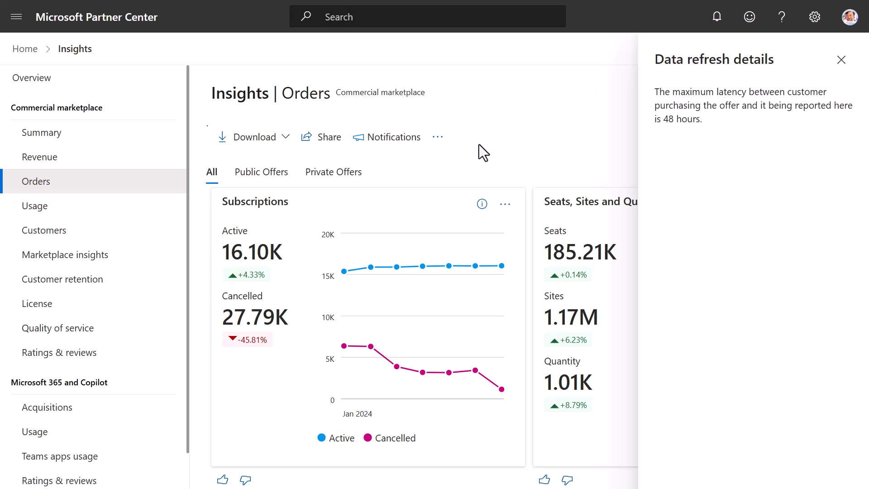
left_click(437, 136)
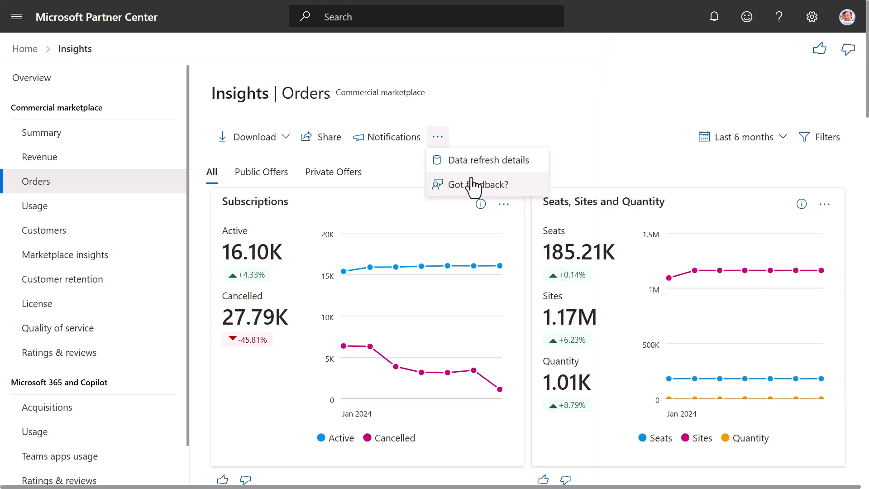
mouse_move(600, 147)
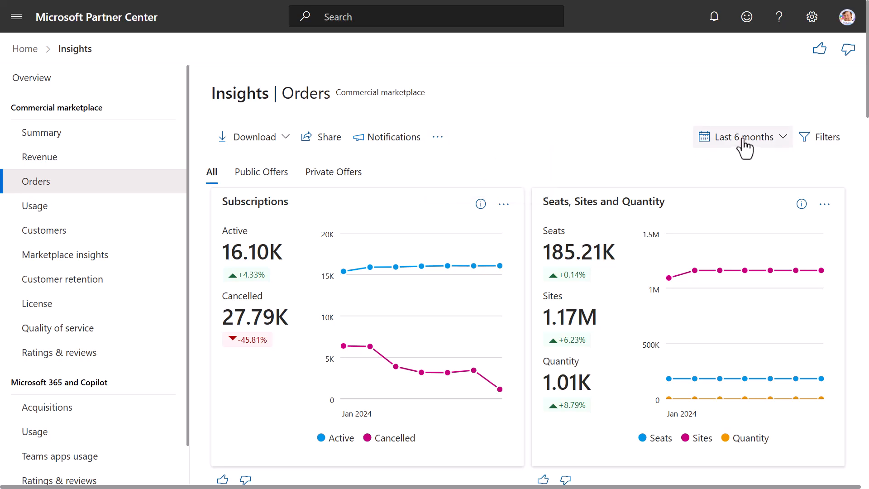
Review the time range and filter choices, then switch the dashboard to Public Offers.
left_click(741, 136)
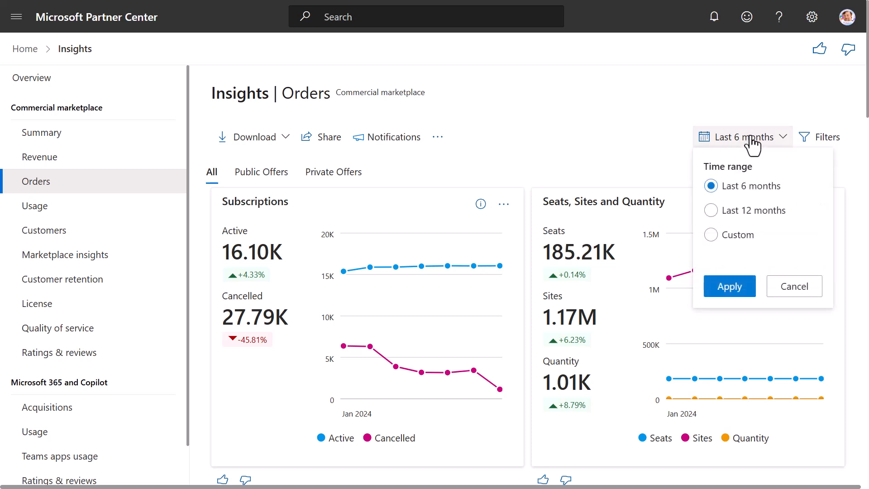
mouse_move(682, 140)
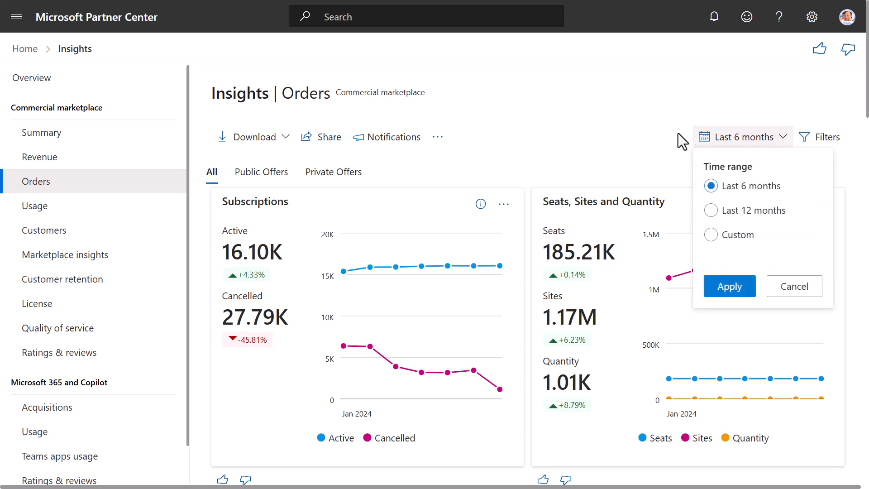
mouse_move(675, 137)
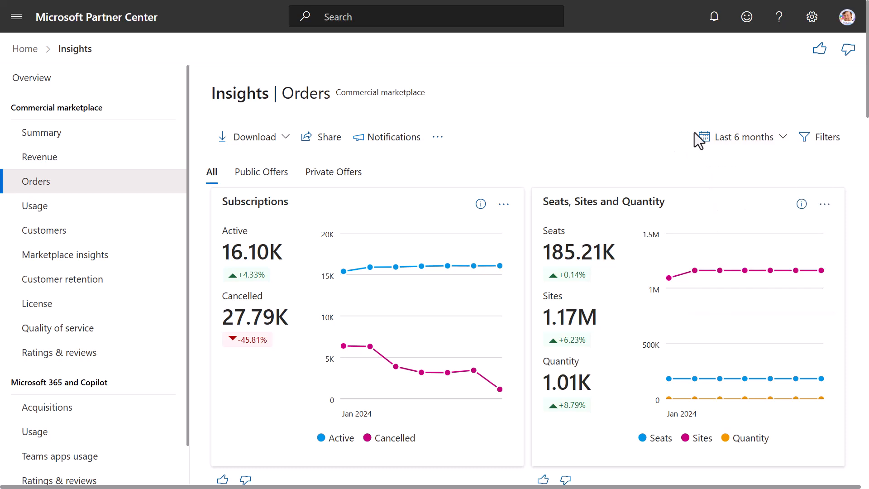
left_click(825, 136)
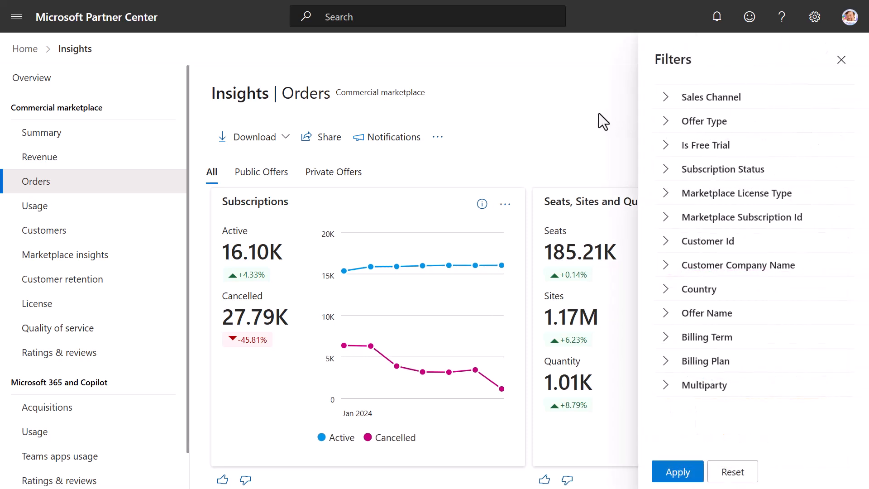
mouse_move(658, 119)
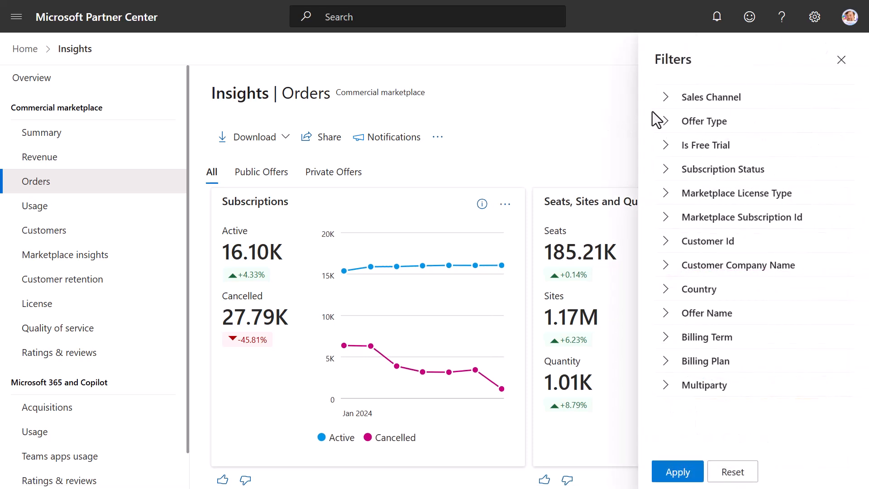
mouse_move(680, 137)
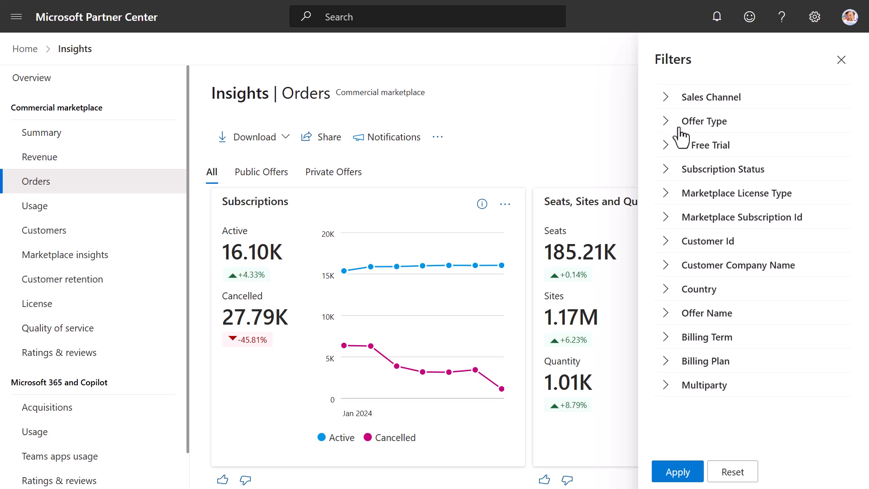
left_click(840, 60)
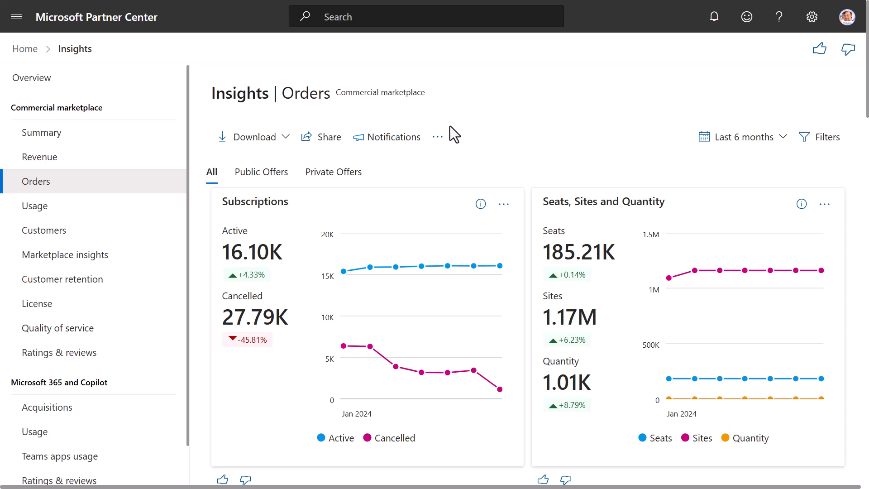
left_click(260, 171)
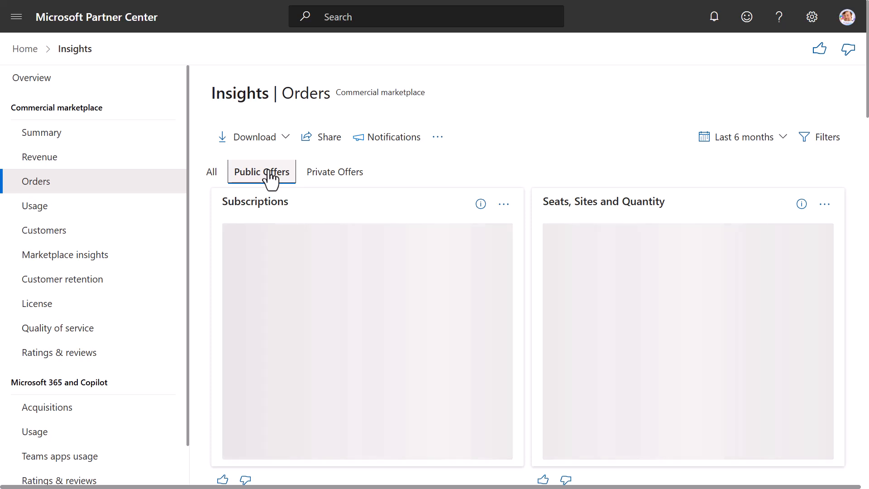
left_click(261, 172)
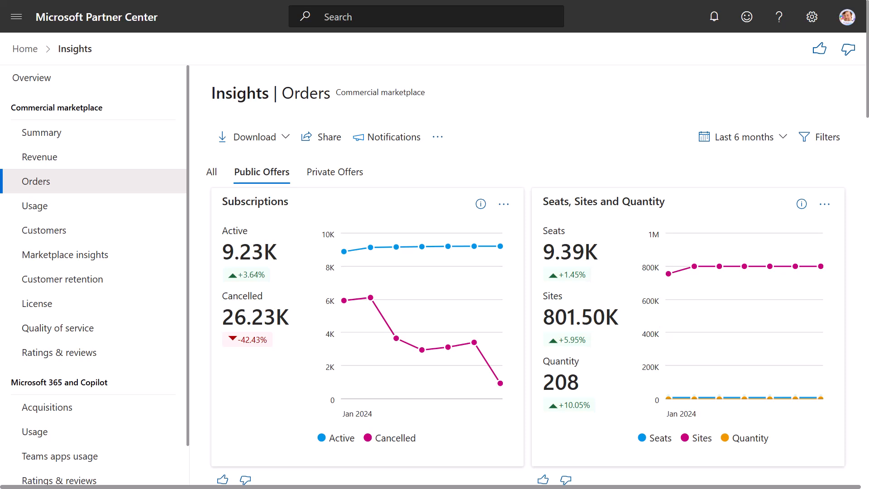
mouse_move(274, 195)
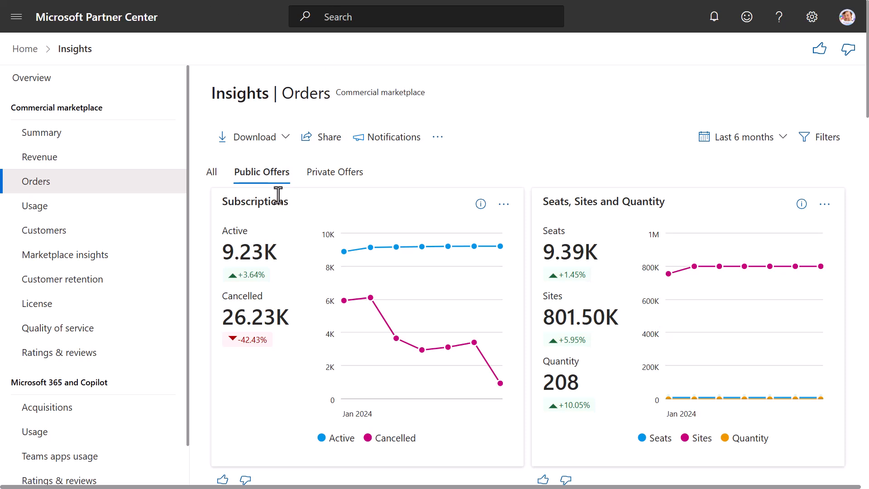
mouse_move(358, 253)
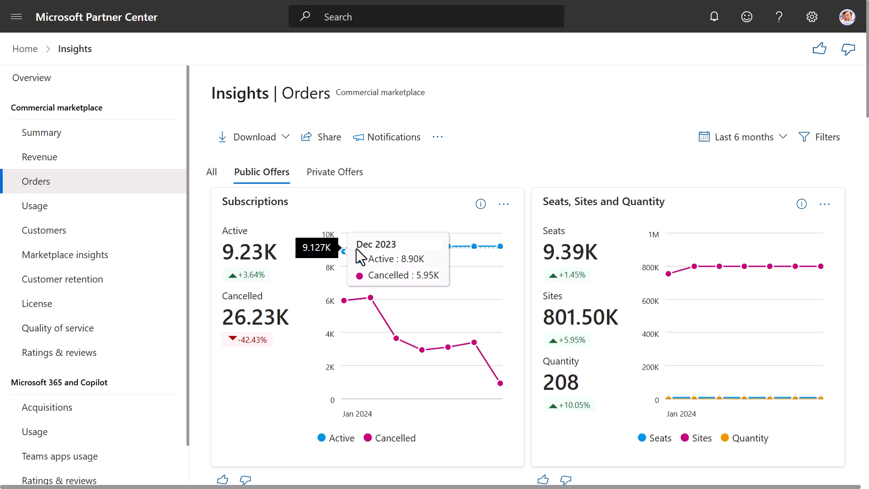
mouse_move(338, 227)
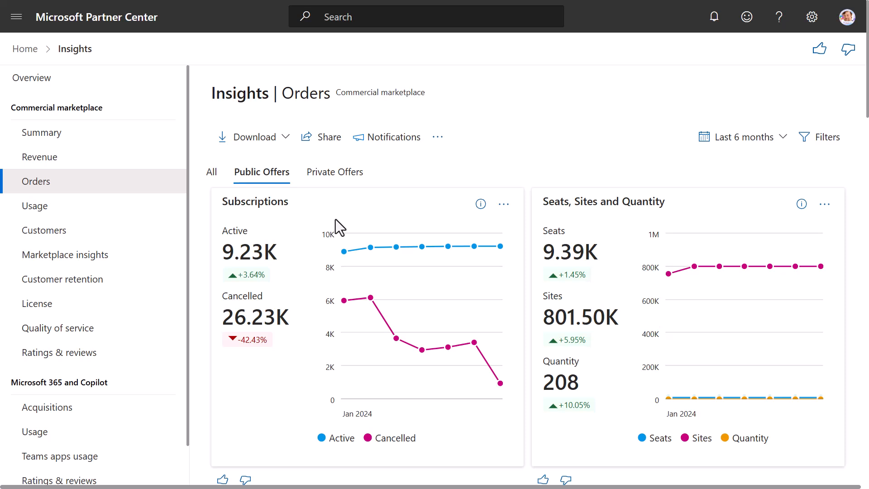
mouse_move(275, 303)
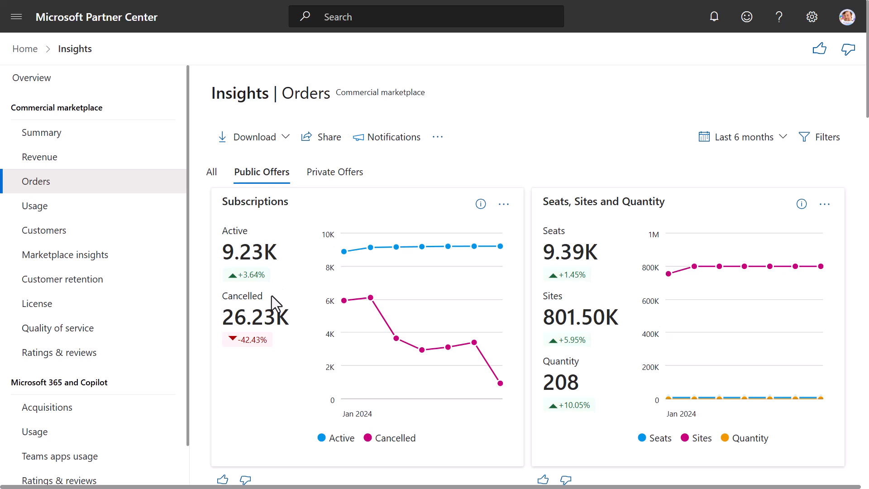
mouse_move(742, 229)
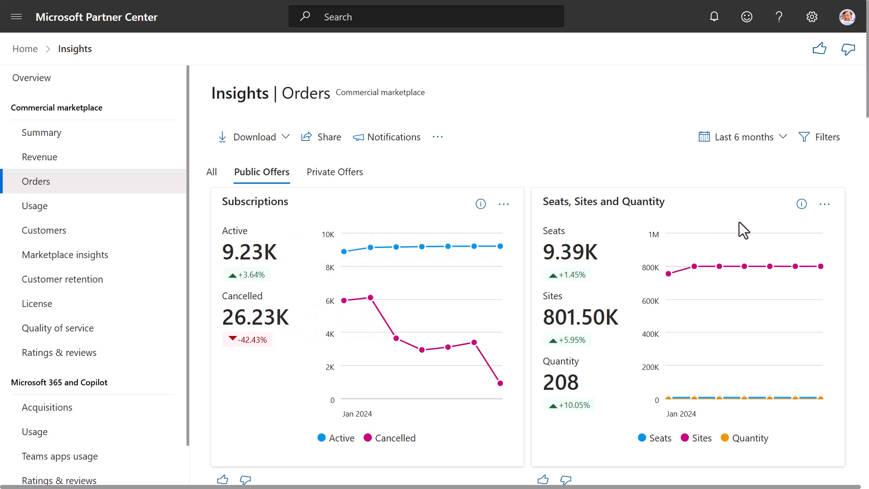
mouse_move(741, 232)
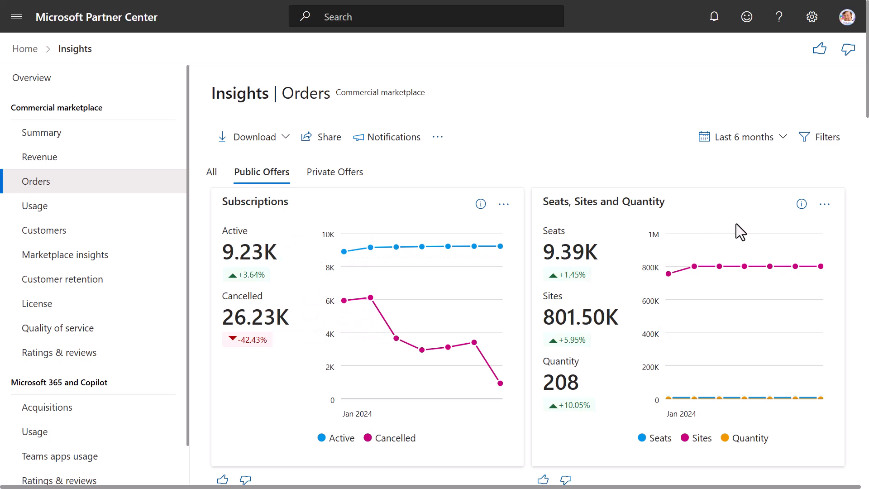
mouse_move(737, 233)
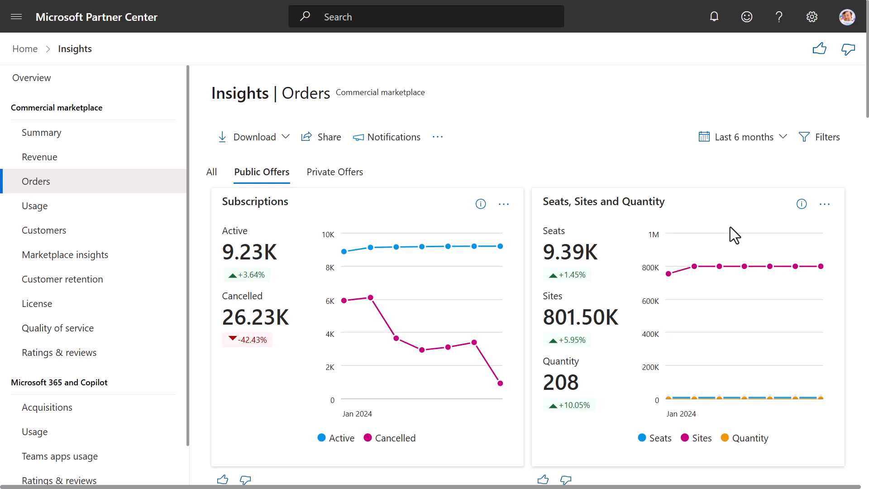
mouse_move(589, 308)
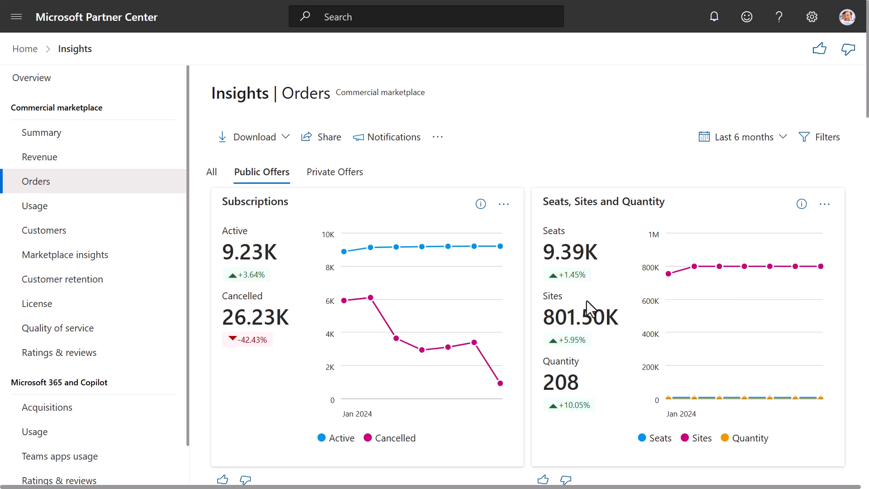
mouse_move(572, 372)
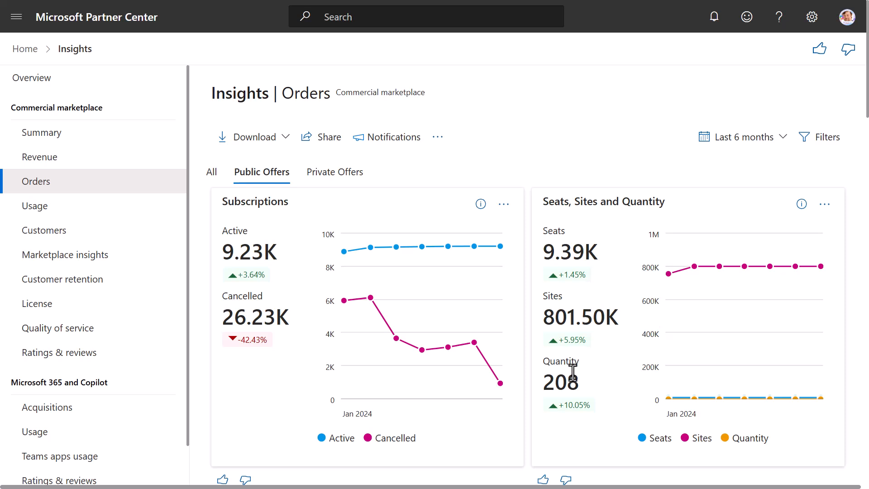
Scroll down to the Billing term, Billing plan and Orders by offers widgets.
scroll("down", 3)
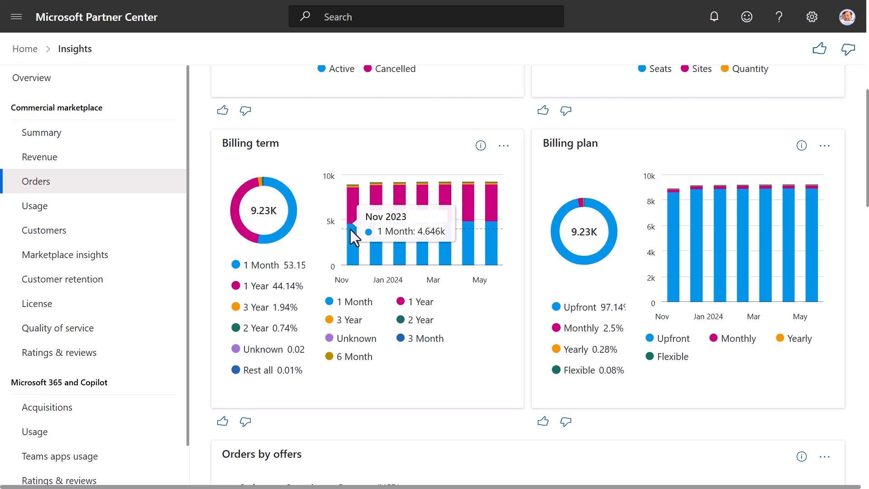
mouse_move(319, 201)
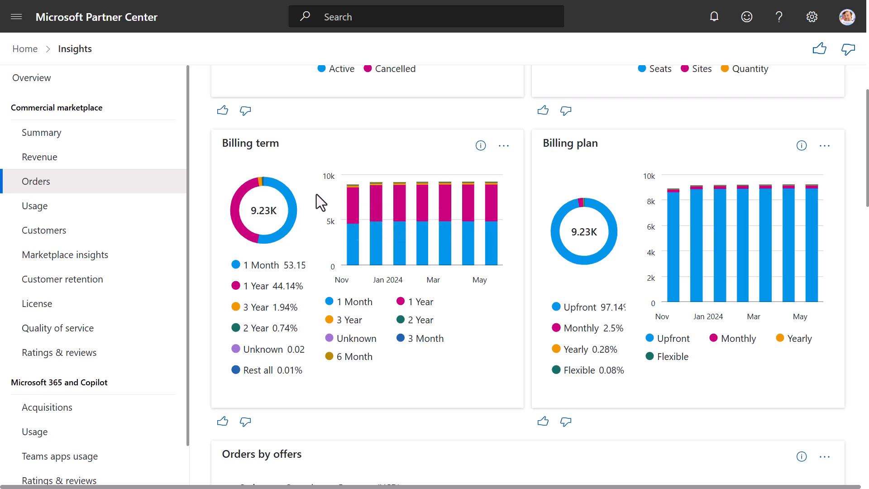
mouse_move(624, 151)
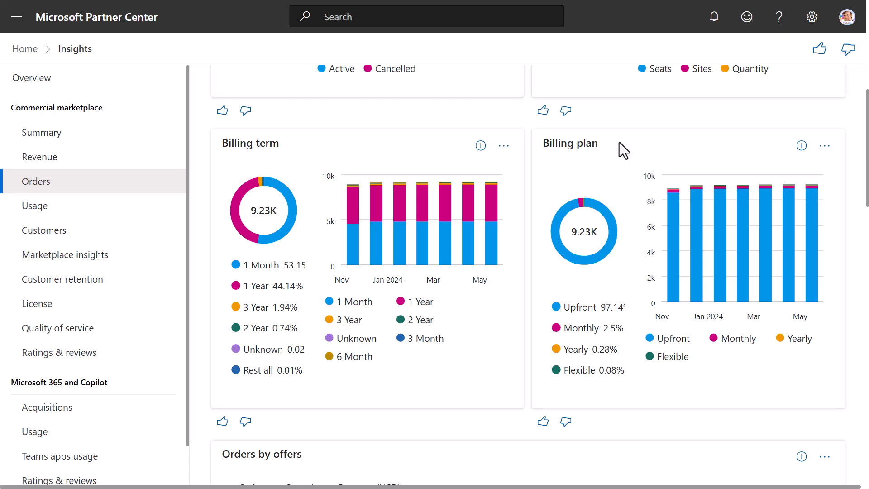
scroll("down", 3)
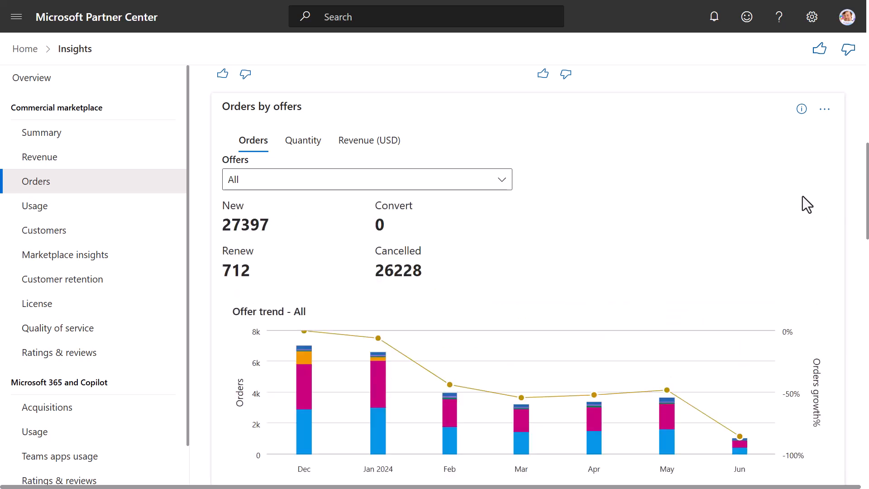
mouse_move(641, 180)
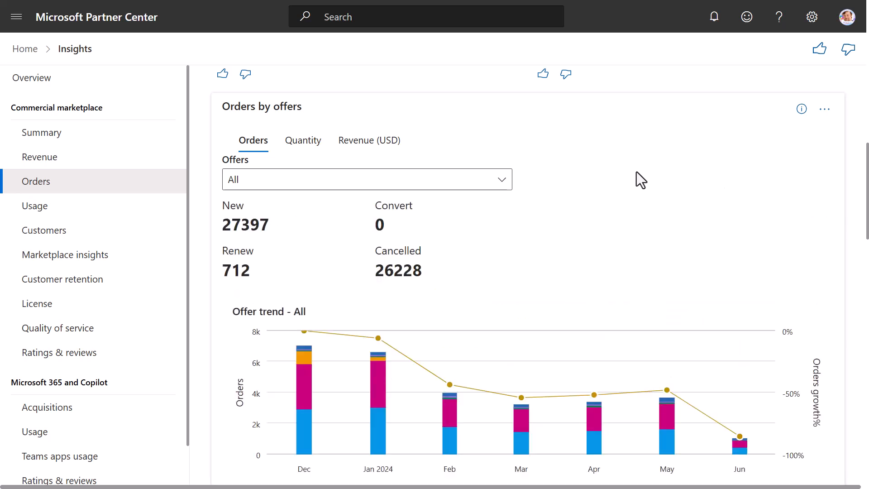
mouse_move(443, 161)
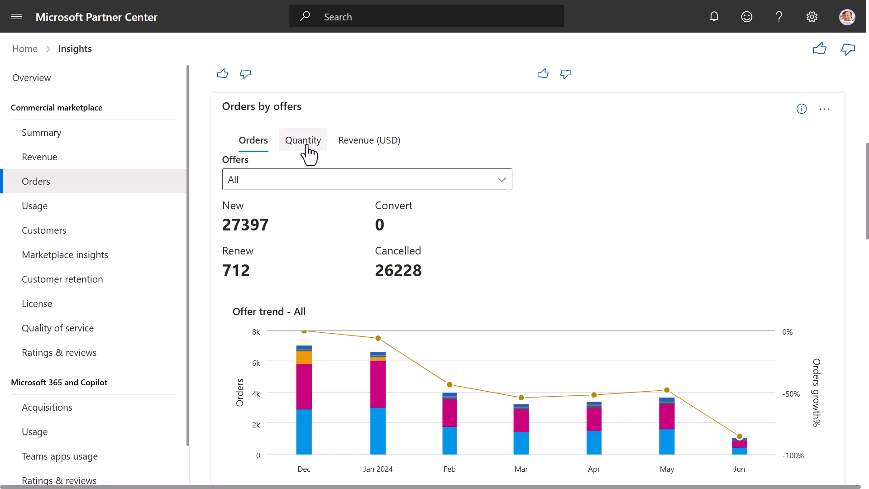
Switch Orders by offers to the revenue (USD) view and continue to Geographical spread.
left_click(369, 140)
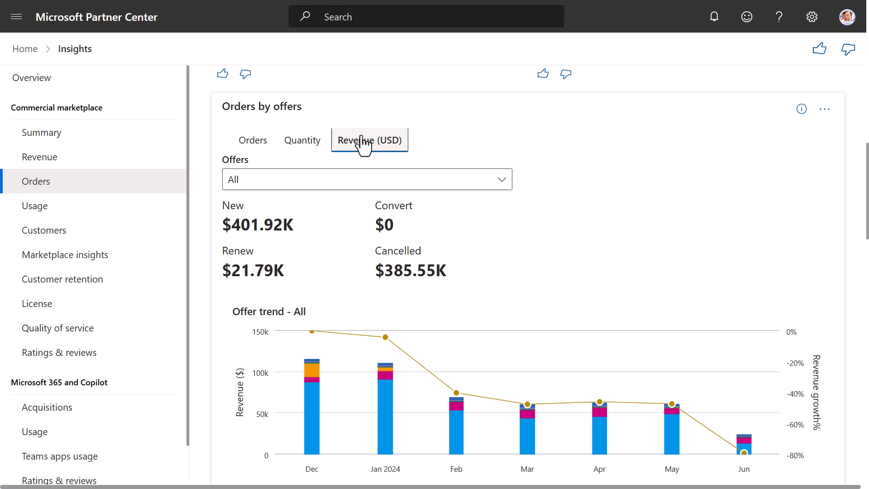
scroll("down", 3)
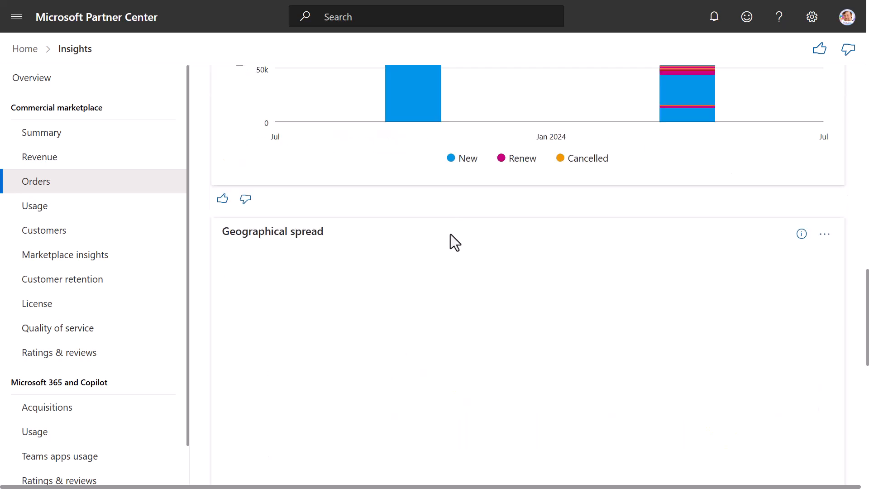
Scroll past the Geographical spread country list down to the Orders details table.
scroll("down", 3)
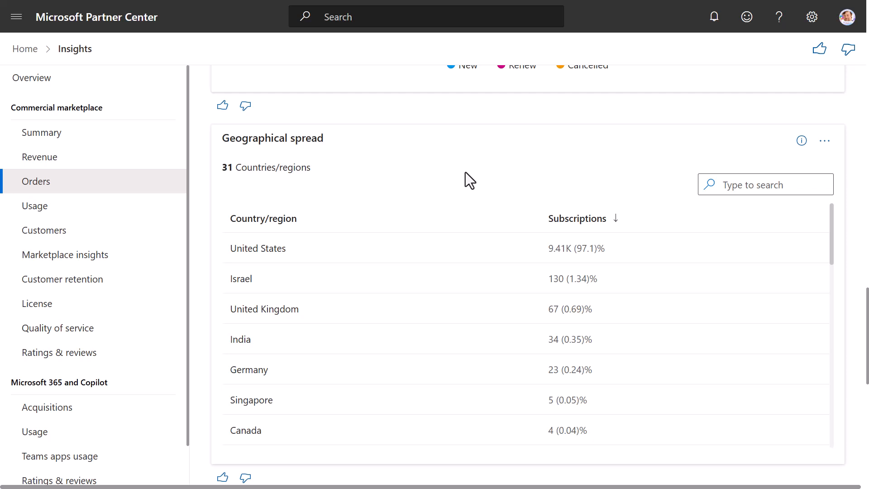
scroll("down", 3)
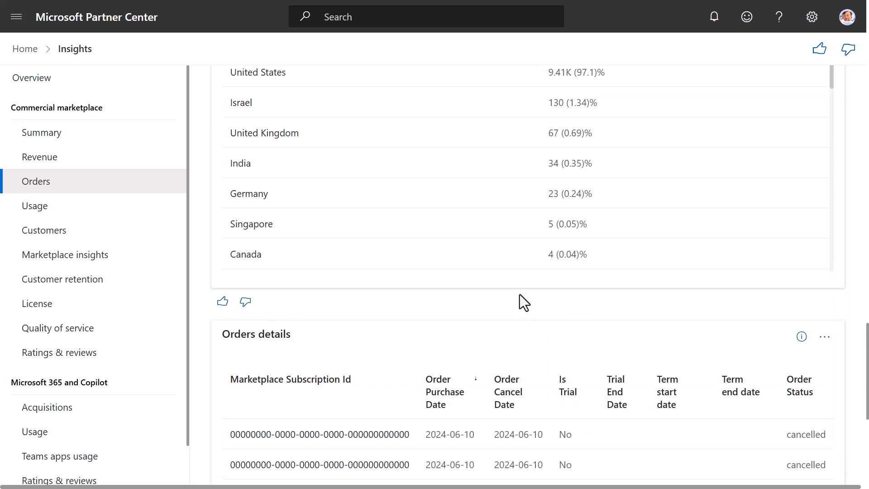